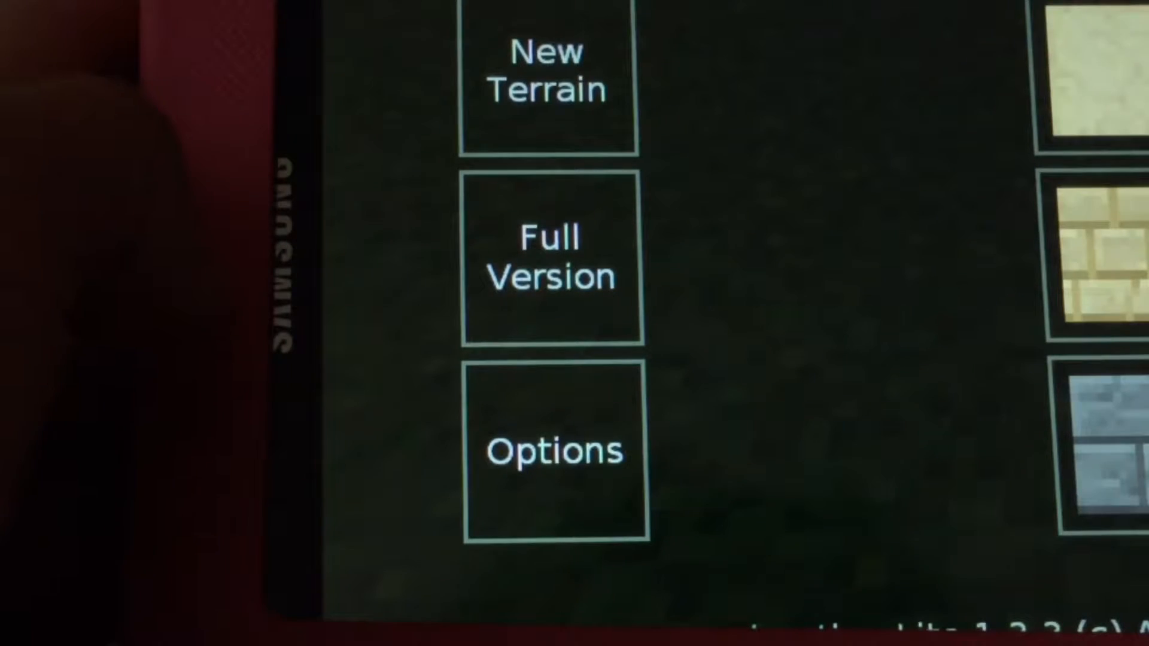
Choose New Terrain on the main menu to generate a fresh grassy world.
click(545, 88)
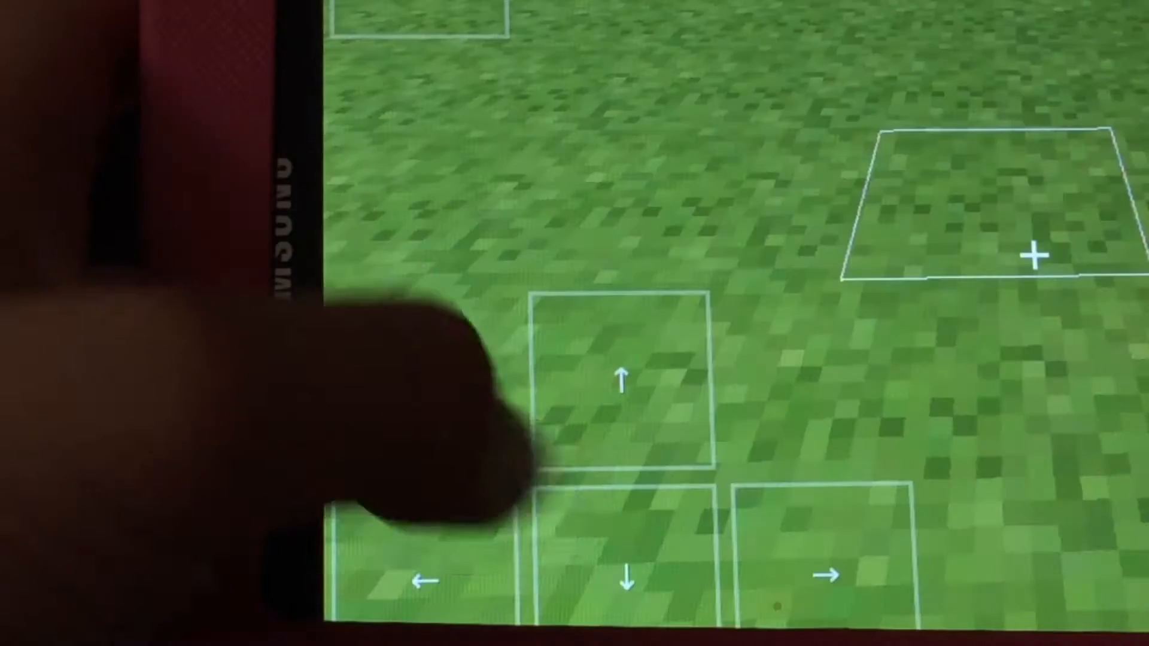